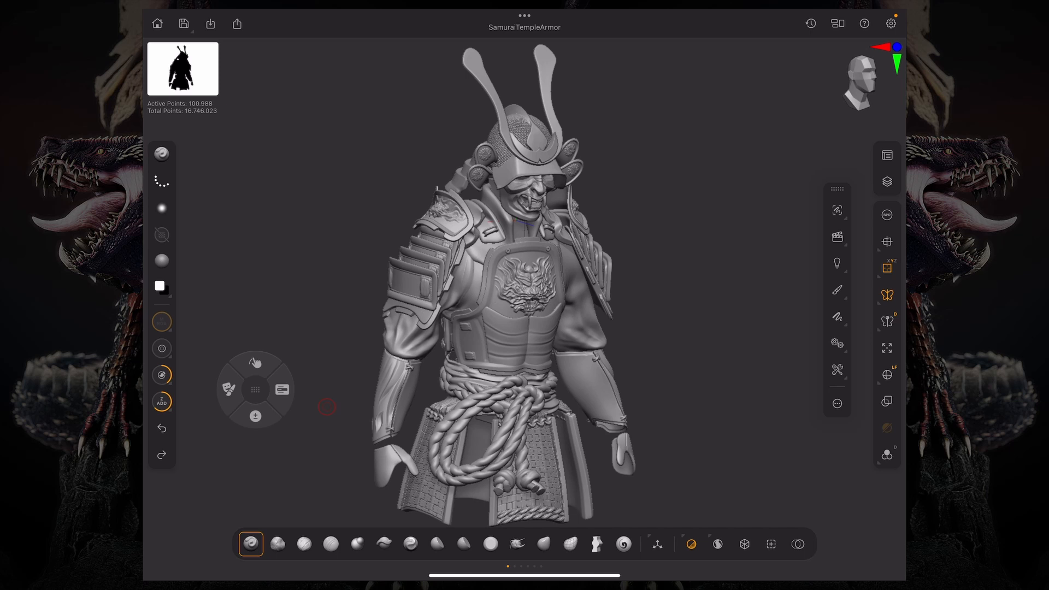
Show the Palettes list from the right toolbar, with entries in English.
left_click(886, 155)
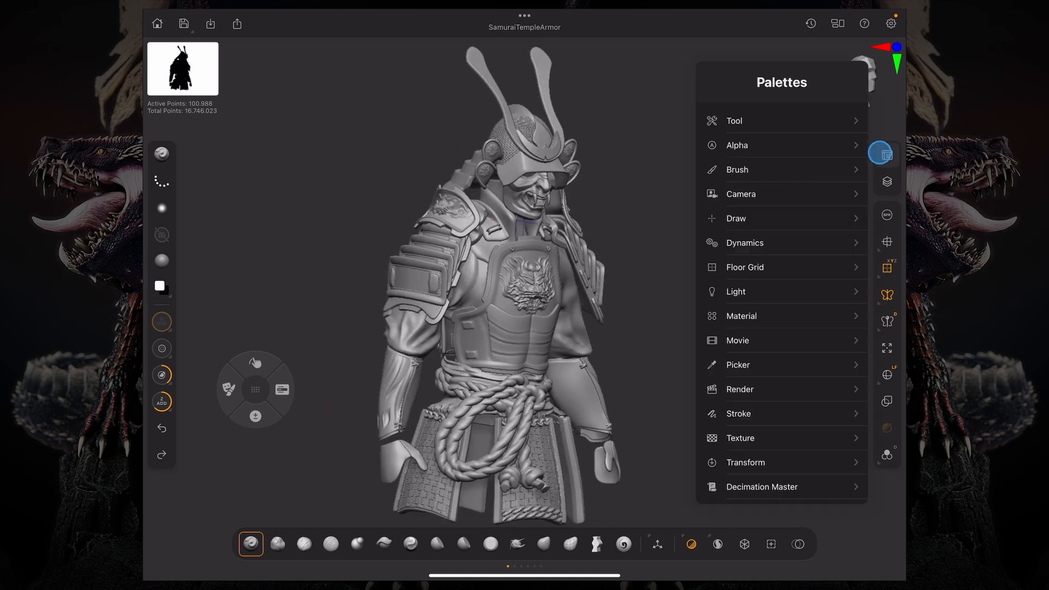
View the Tool palette's SubTool list, toggle the Split section, then leave ZBrush for Settings.
left_click(733, 121)
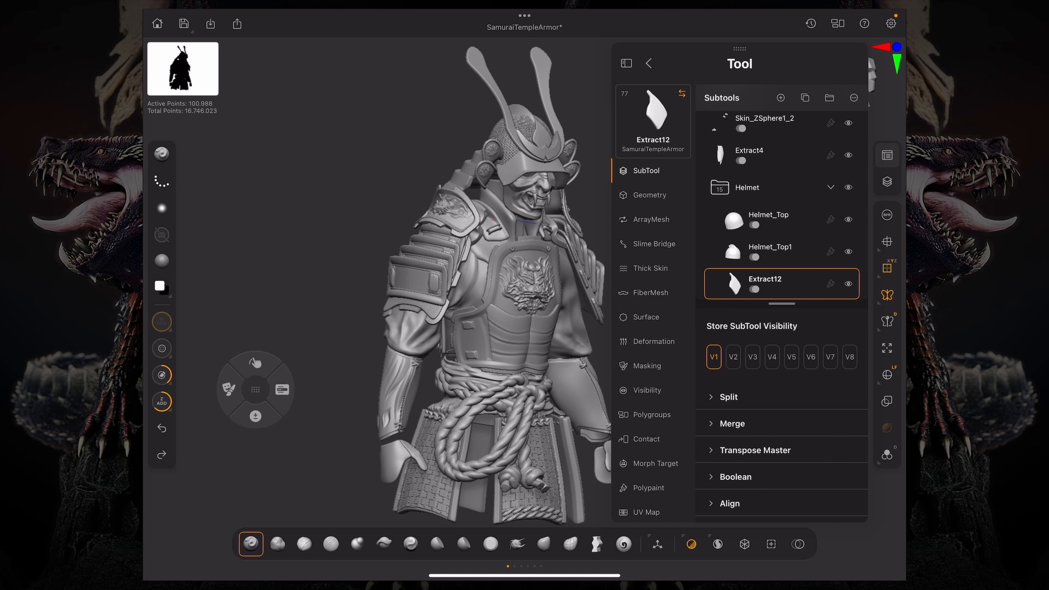
left_click(723, 397)
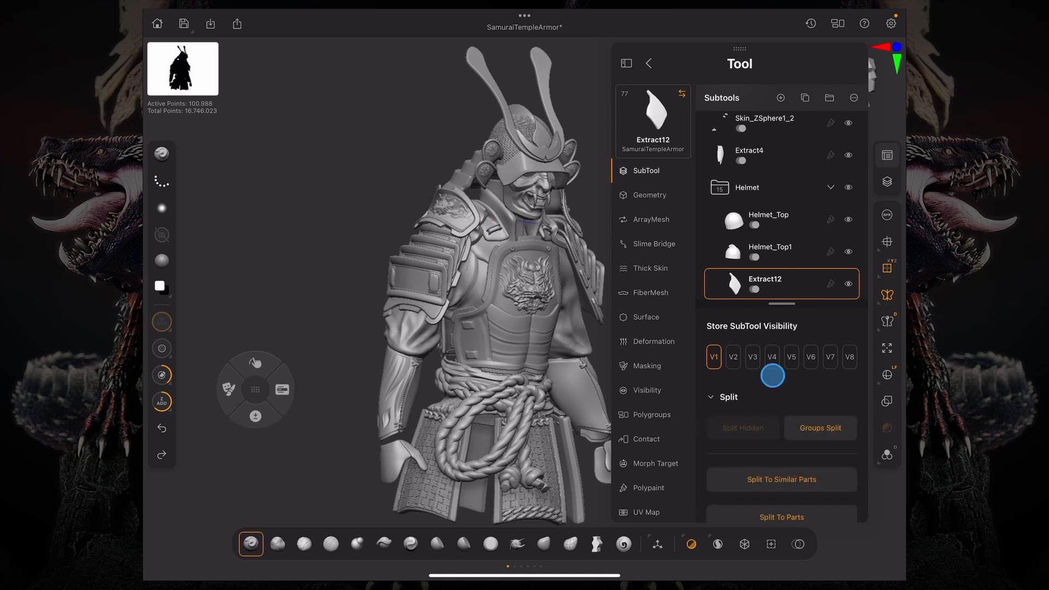
left_click(728, 397)
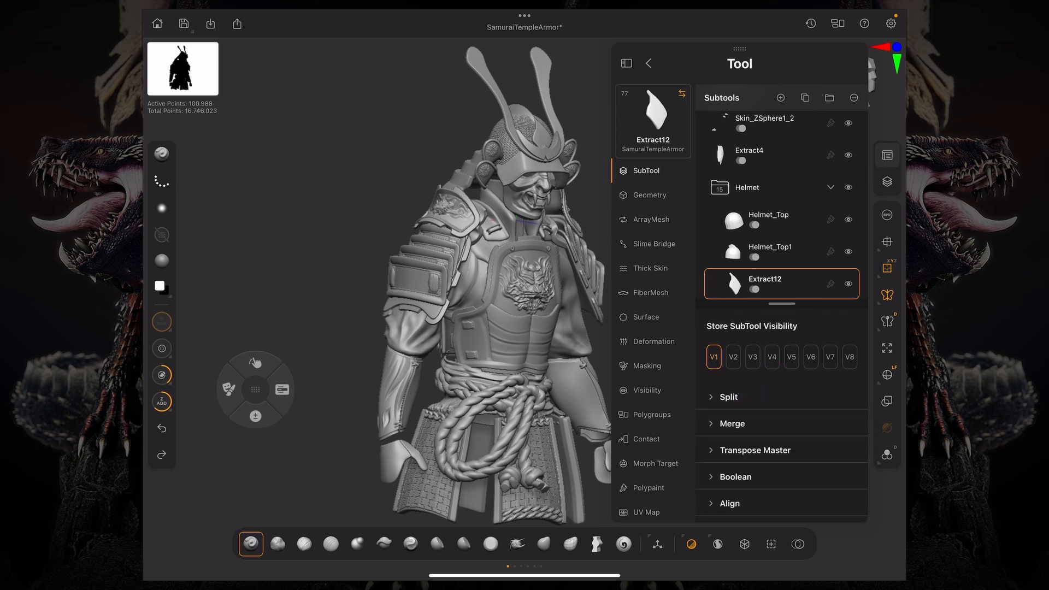
left_click(647, 63)
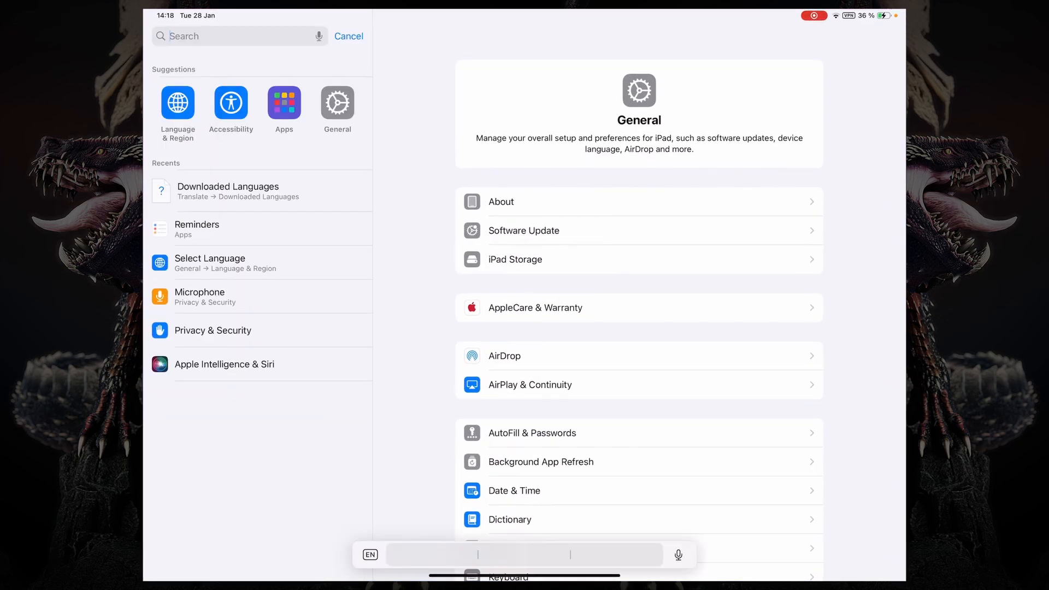
Search Settings for 'Language' and open Language & Region.
type("Language")
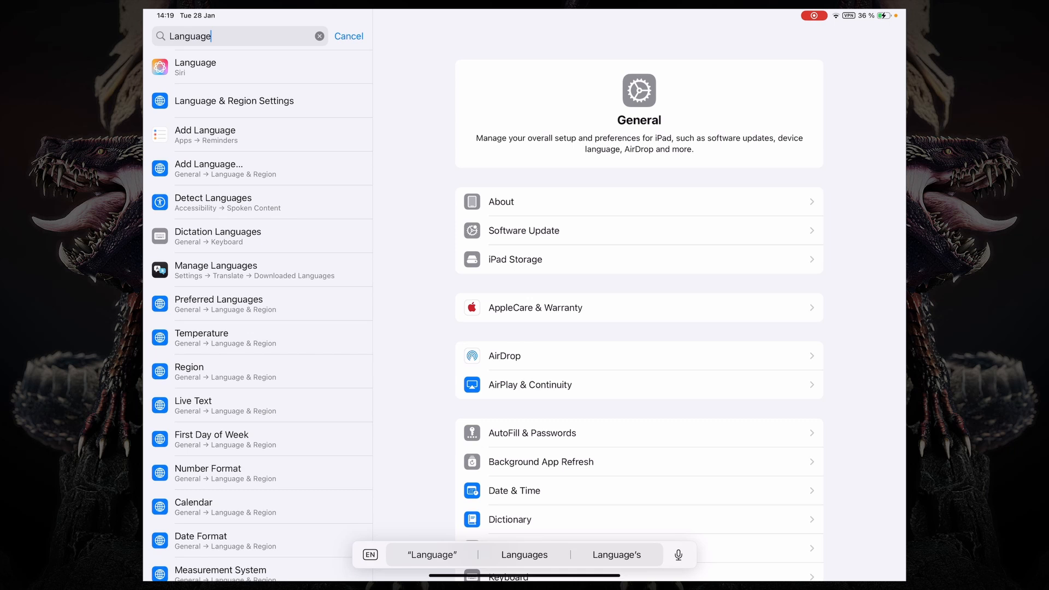
left_click(233, 100)
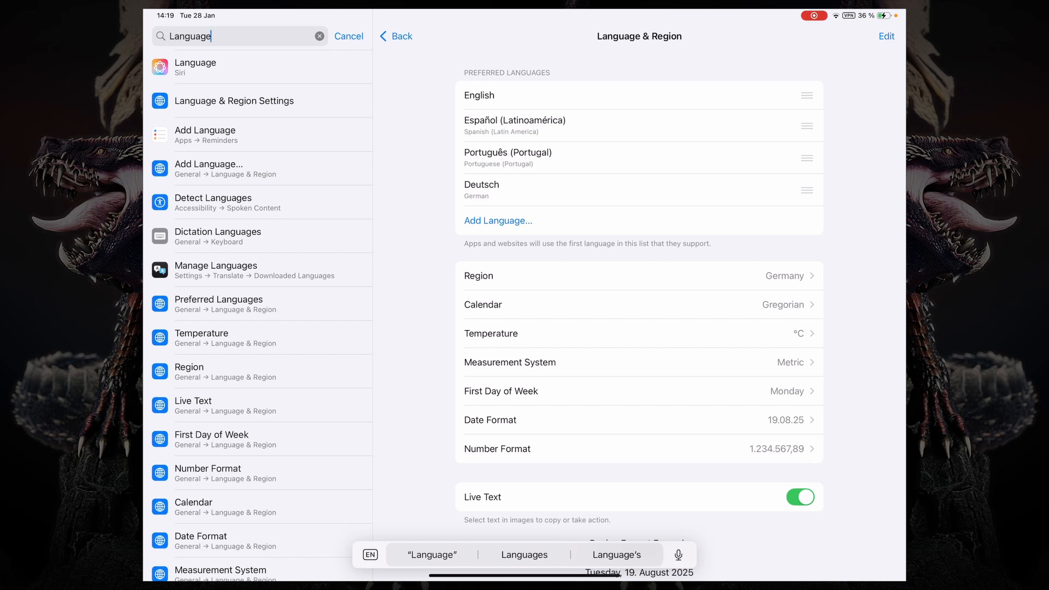
Move Español (Latinoamérica) above English and confirm the language change.
left_click_drag(806, 126, 806, 83)
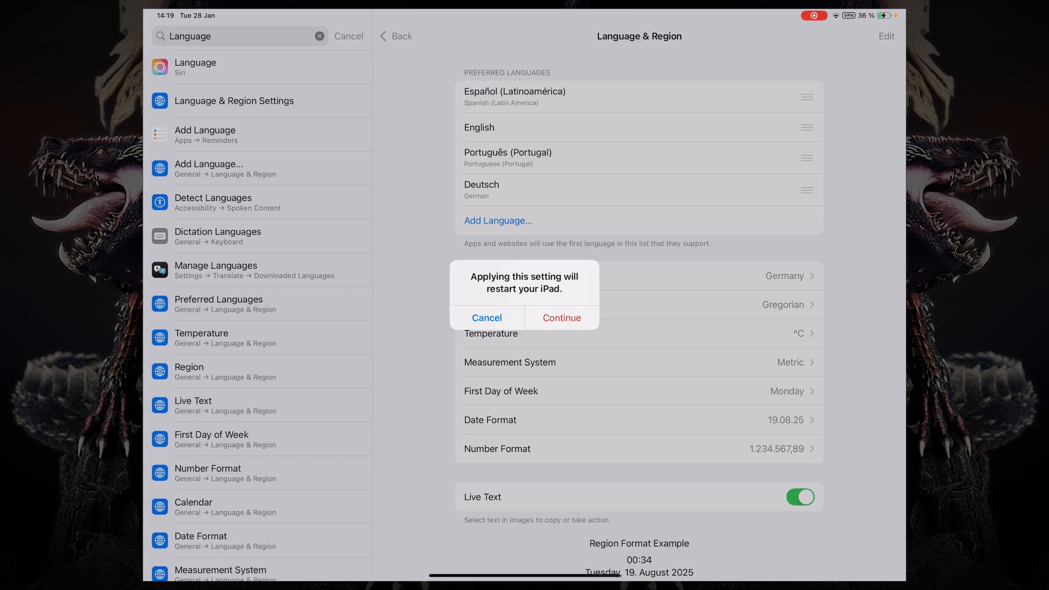
left_click(562, 318)
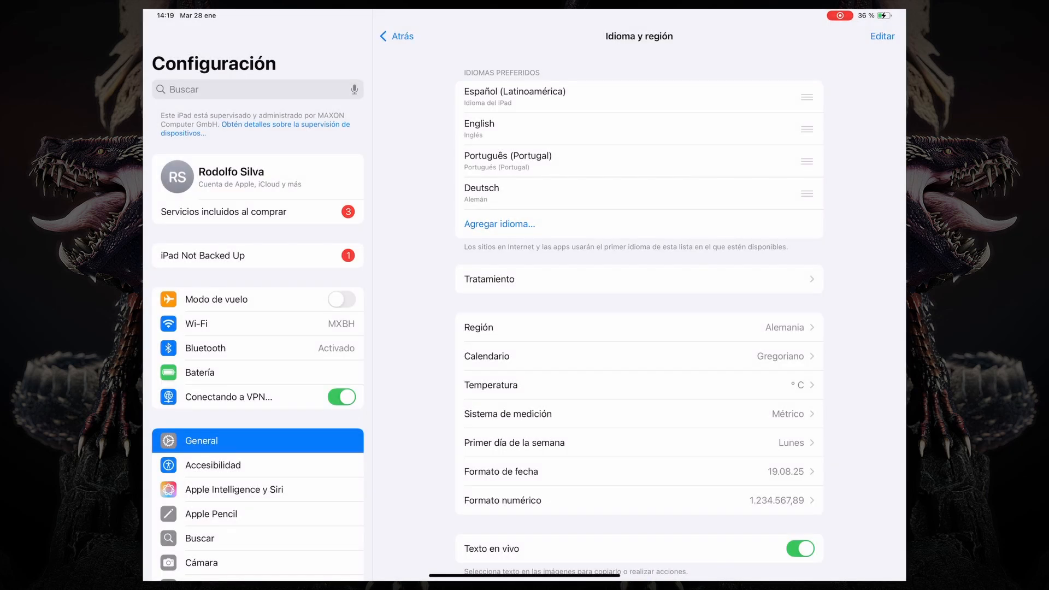
left_click(342, 396)
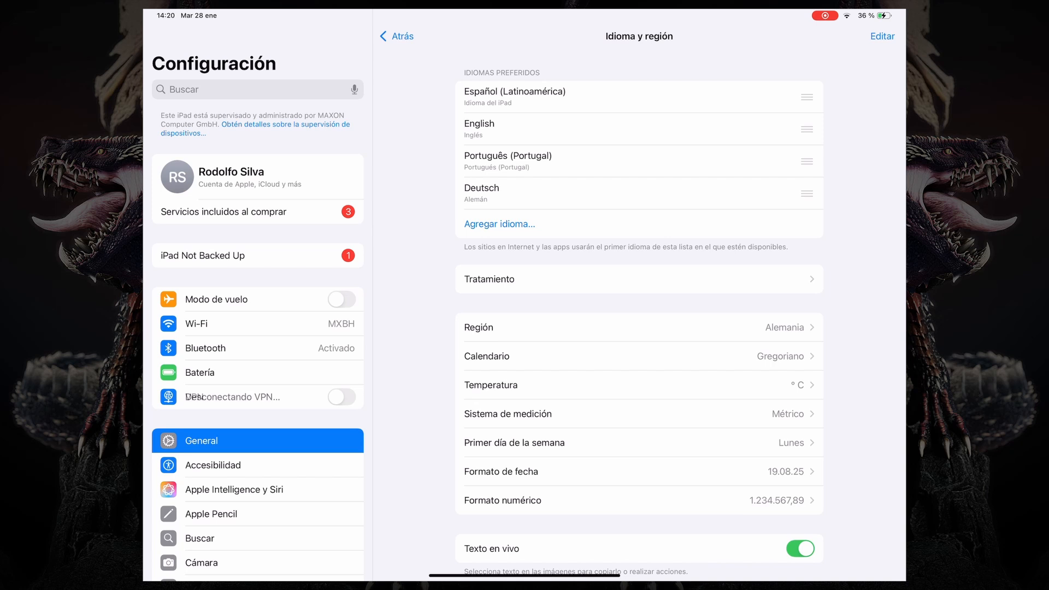
left_click(341, 396)
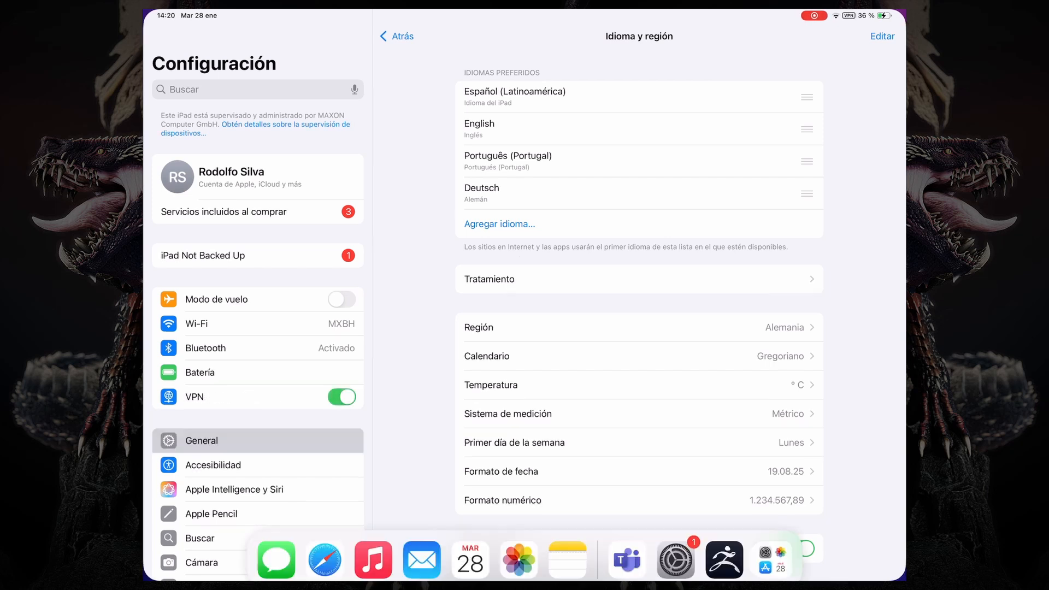
Return to ZBrush for iPad from the Dock to see Spanish palette labels.
left_click(727, 562)
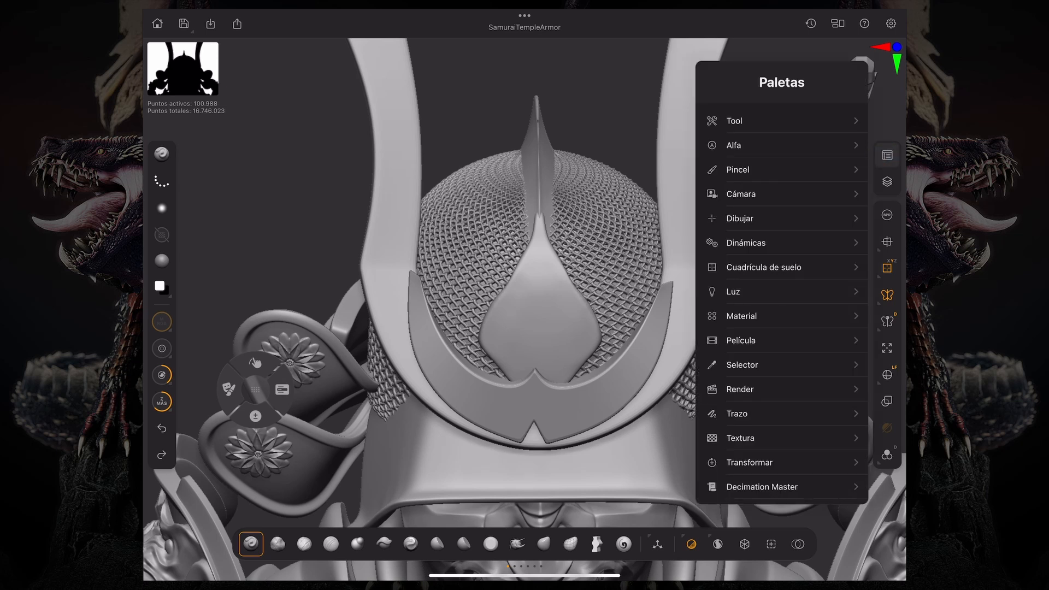
Open the Pincel palette and scroll through its Spanish-labelled sections.
left_click(737, 169)
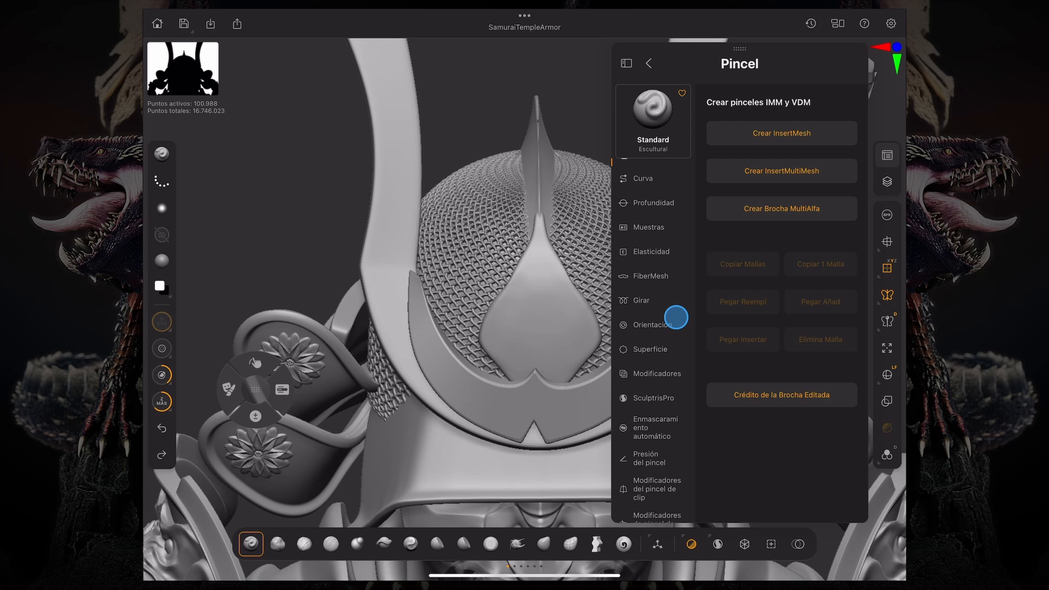
scroll("down", 3)
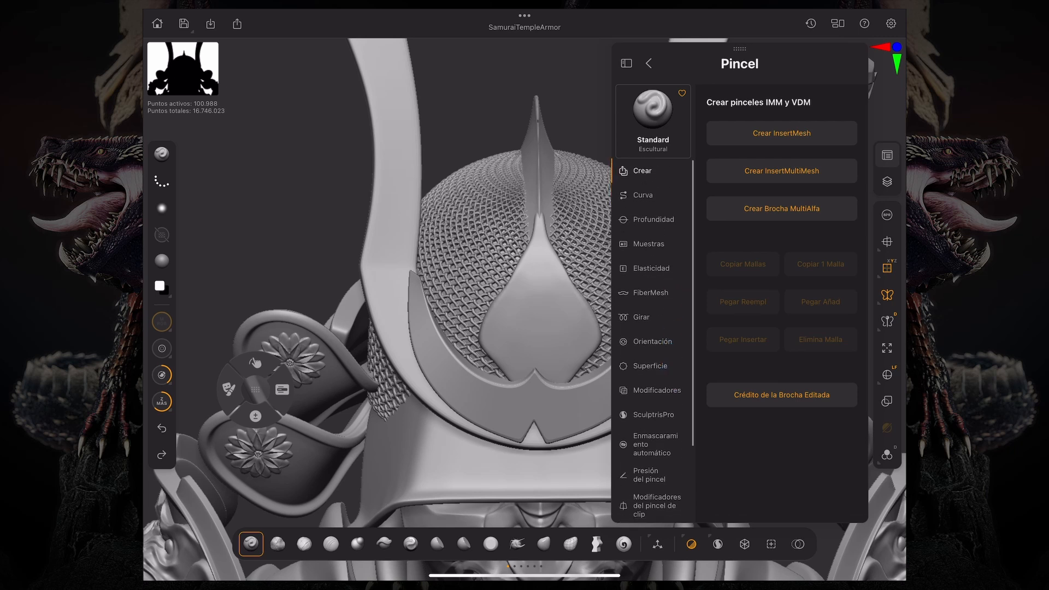